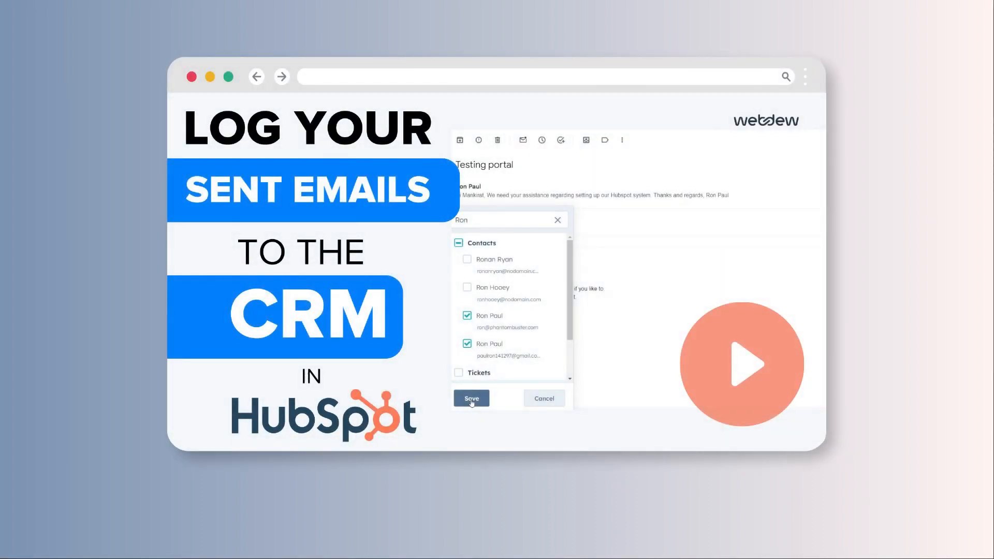
Step: Open the 'Log email to HubSpot' record picker on the sent Testing portal email
click(471, 398)
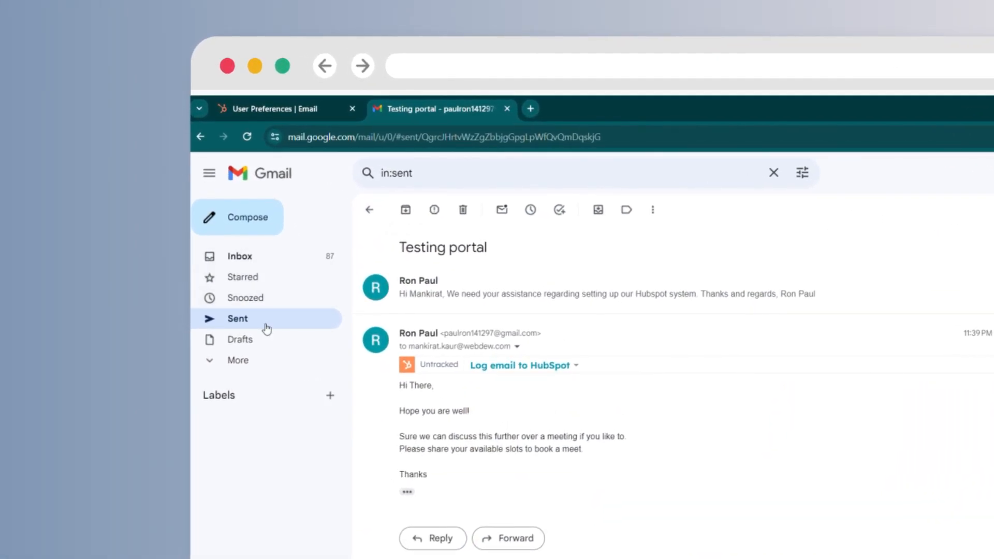
mouse_move(238, 319)
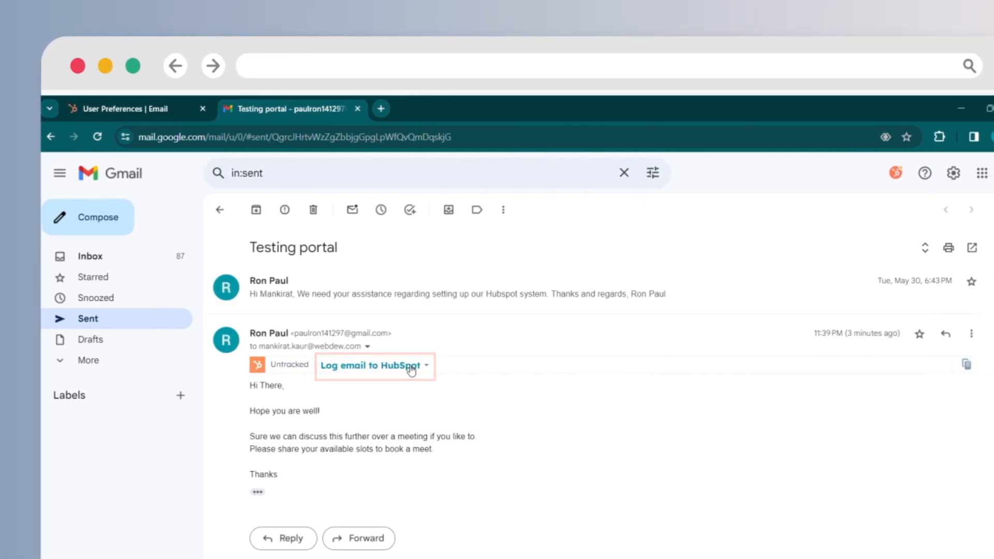
click(369, 365)
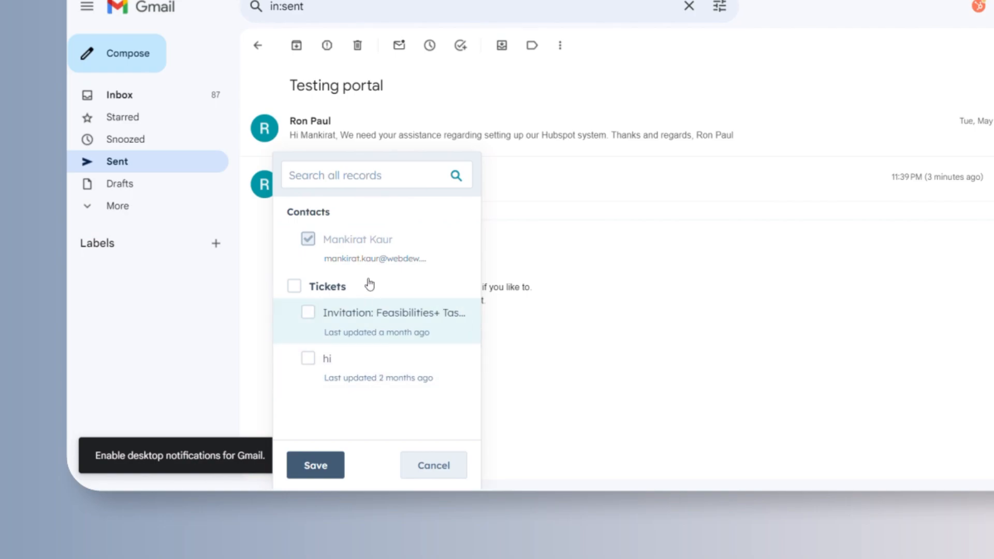
Step: Search HubSpot records for 'Ron' and tick both Ron Paul contacts
text(Ron)
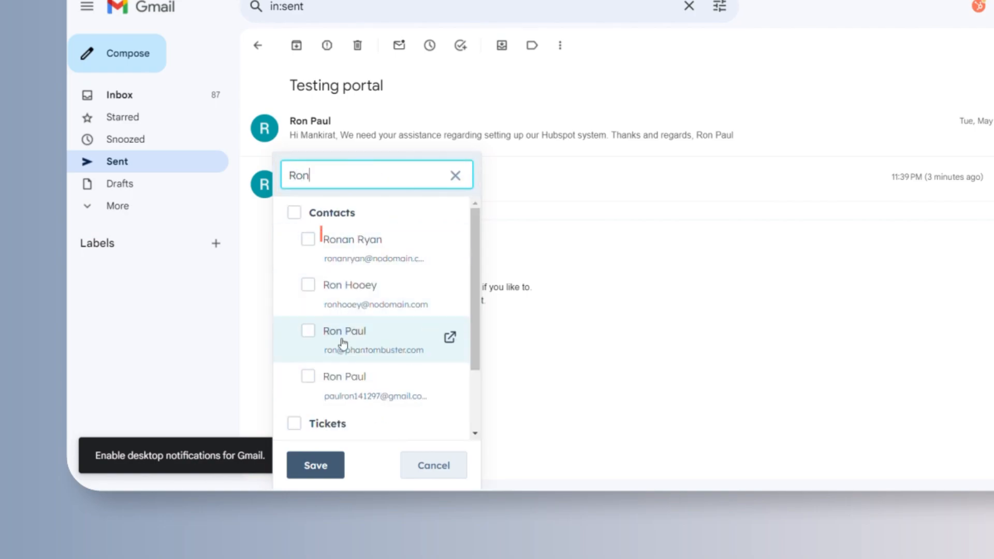
click(308, 330)
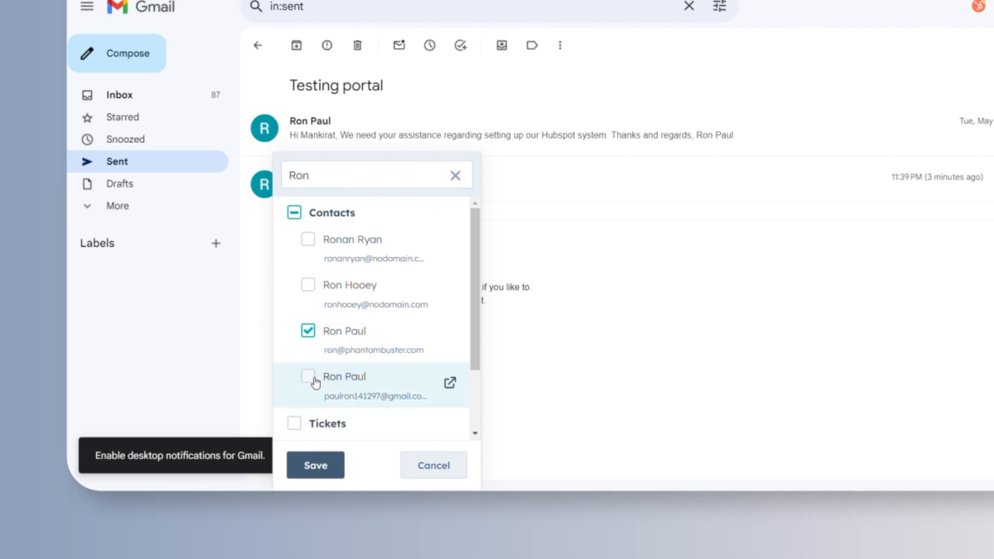
click(308, 376)
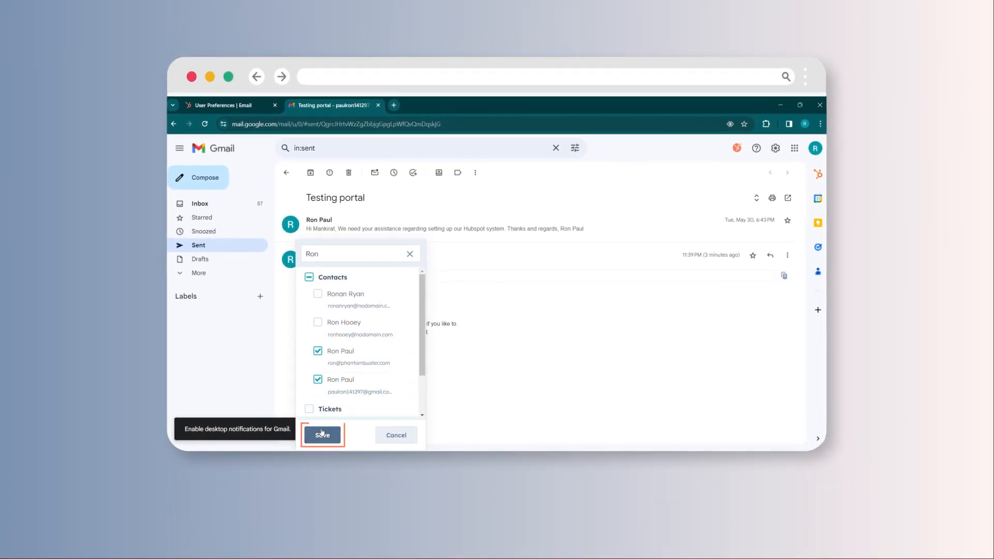